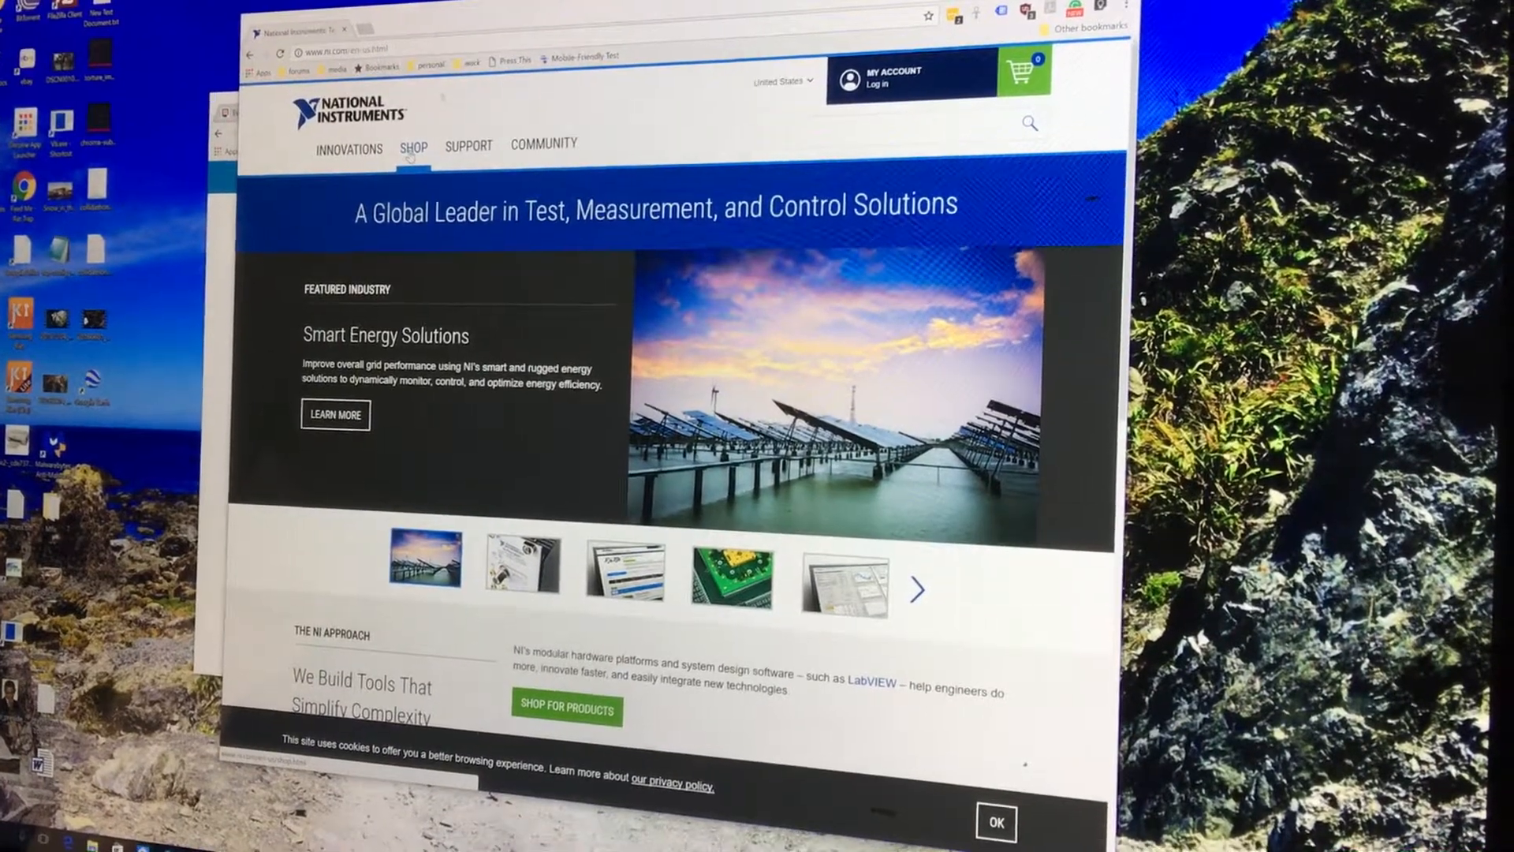
Step: Reach the LabVIEW System Design Software page via Shop and dismiss the feedback survey with No Thanks
left_click(414, 149)
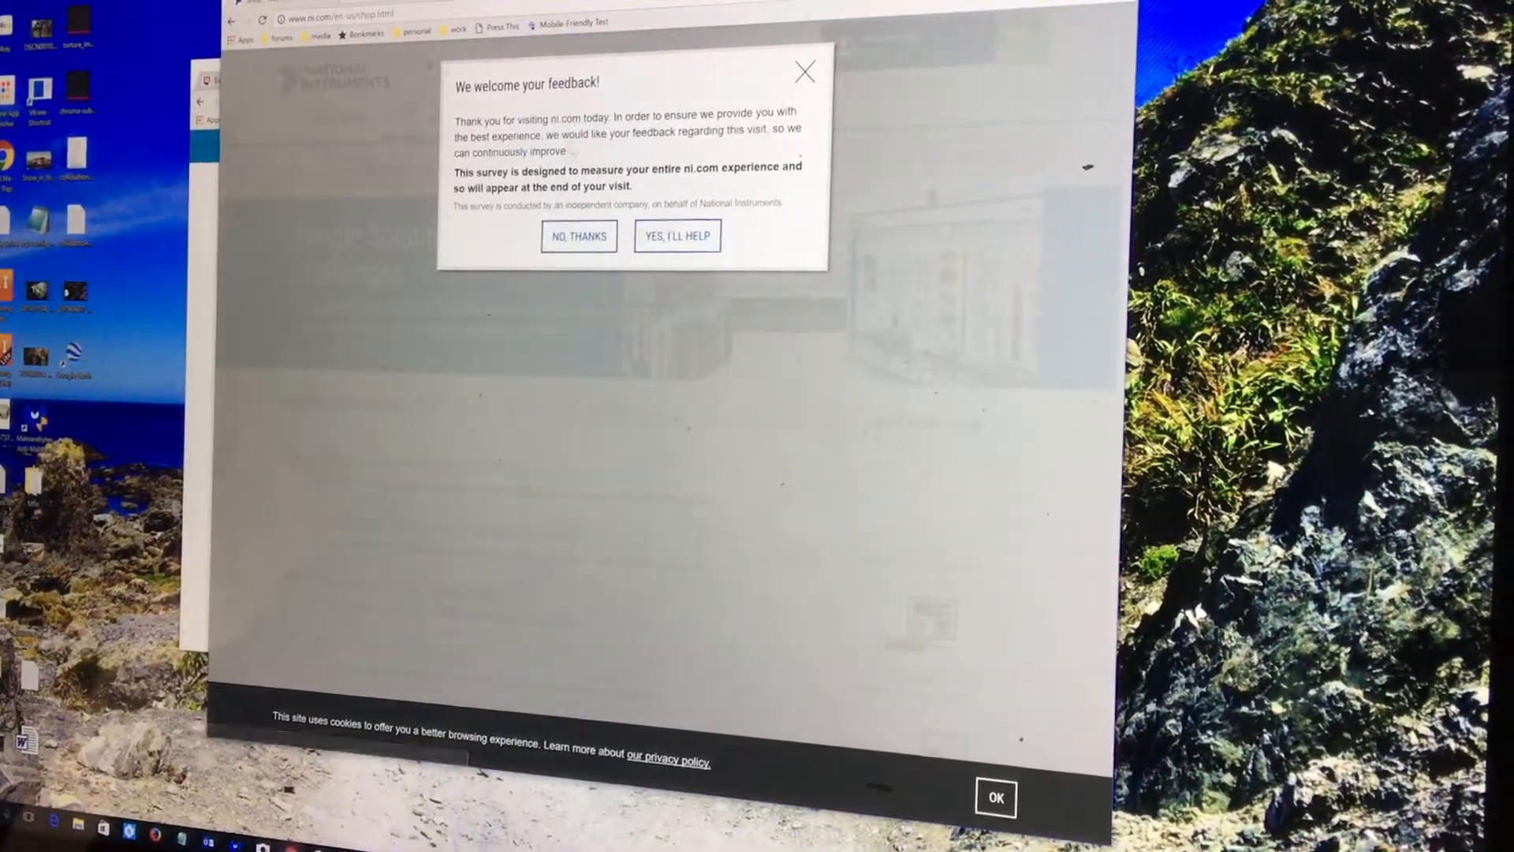
left_click(578, 235)
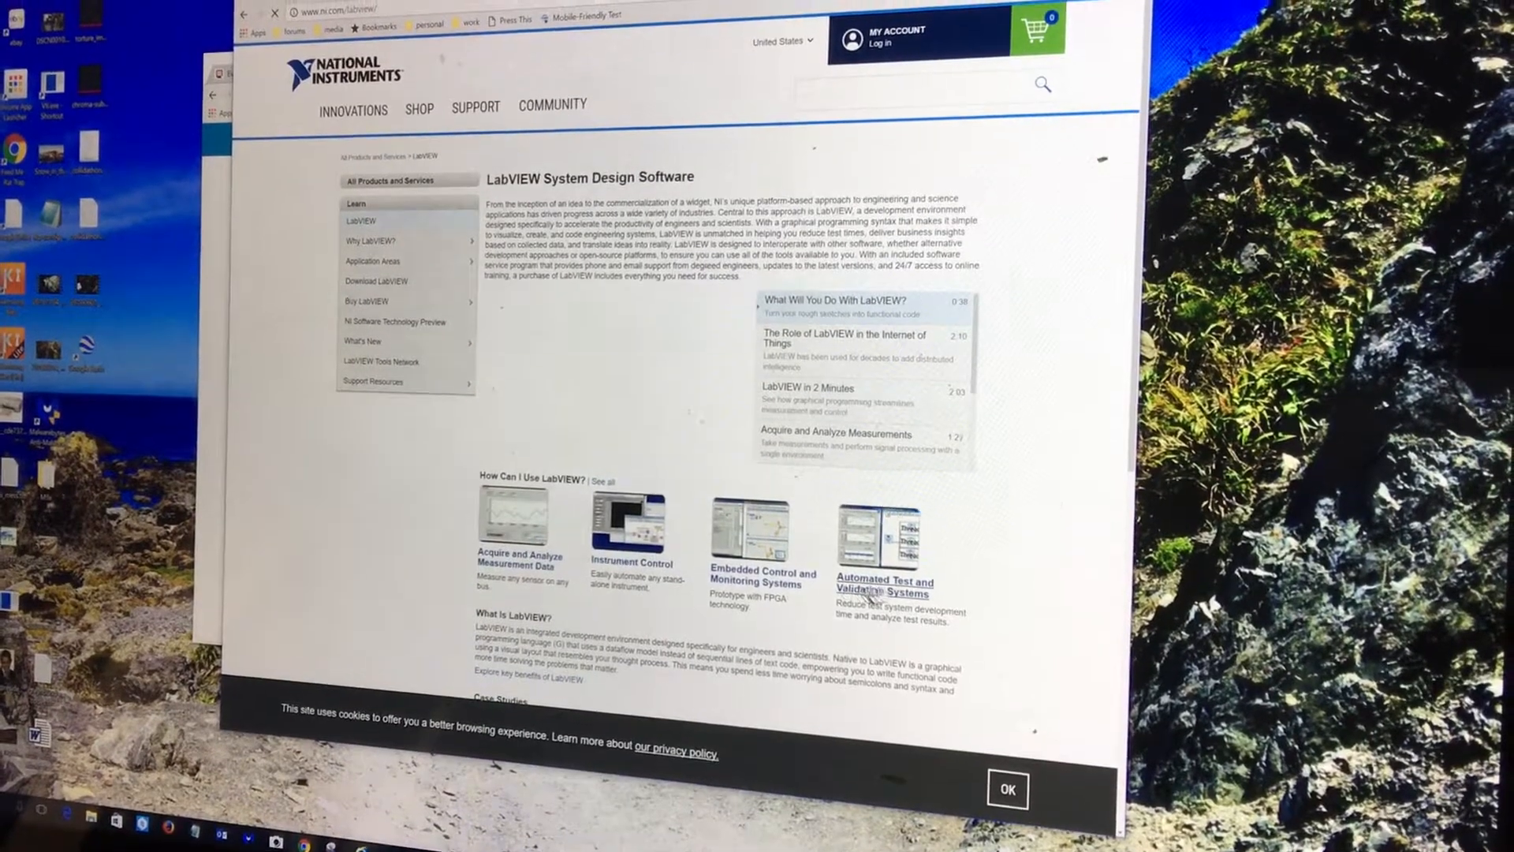
Step: View a LabVIEW measurement application page, then go to Download LabVIEW from the sidebar
left_click(859, 306)
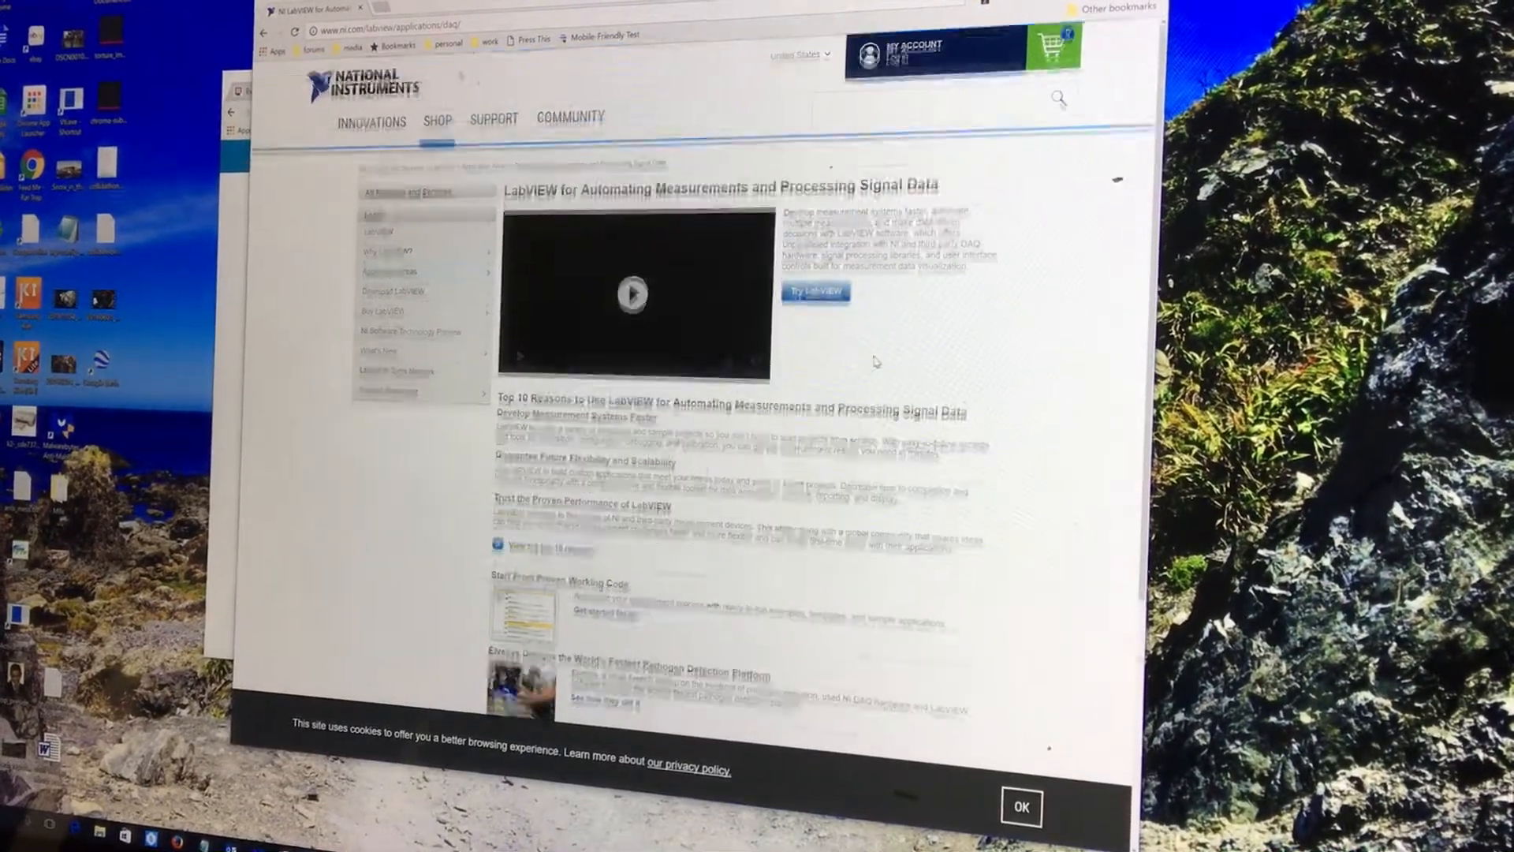
scroll("down", 3)
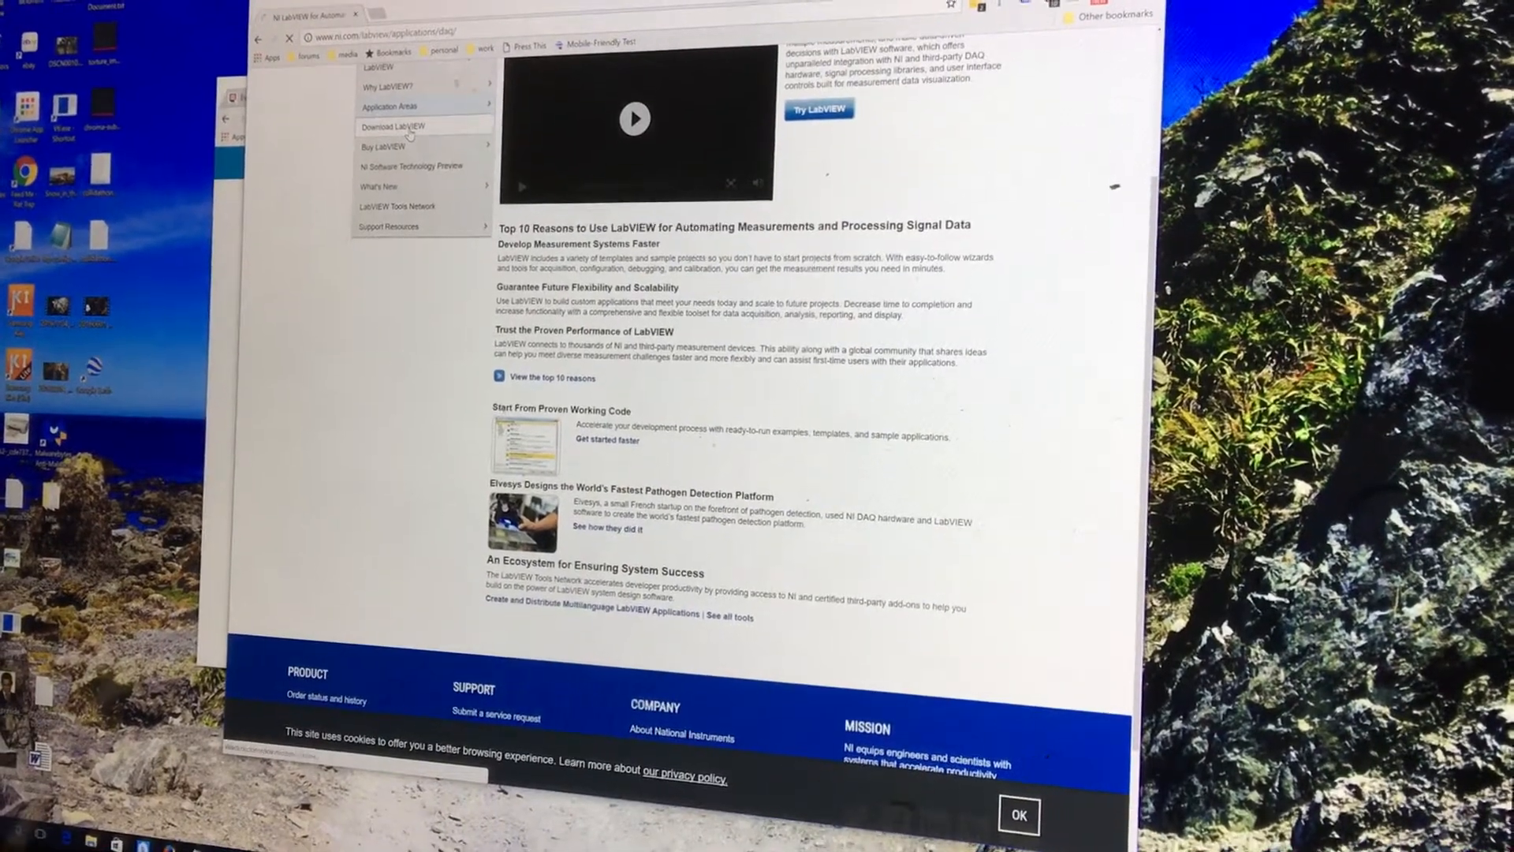
left_click(393, 126)
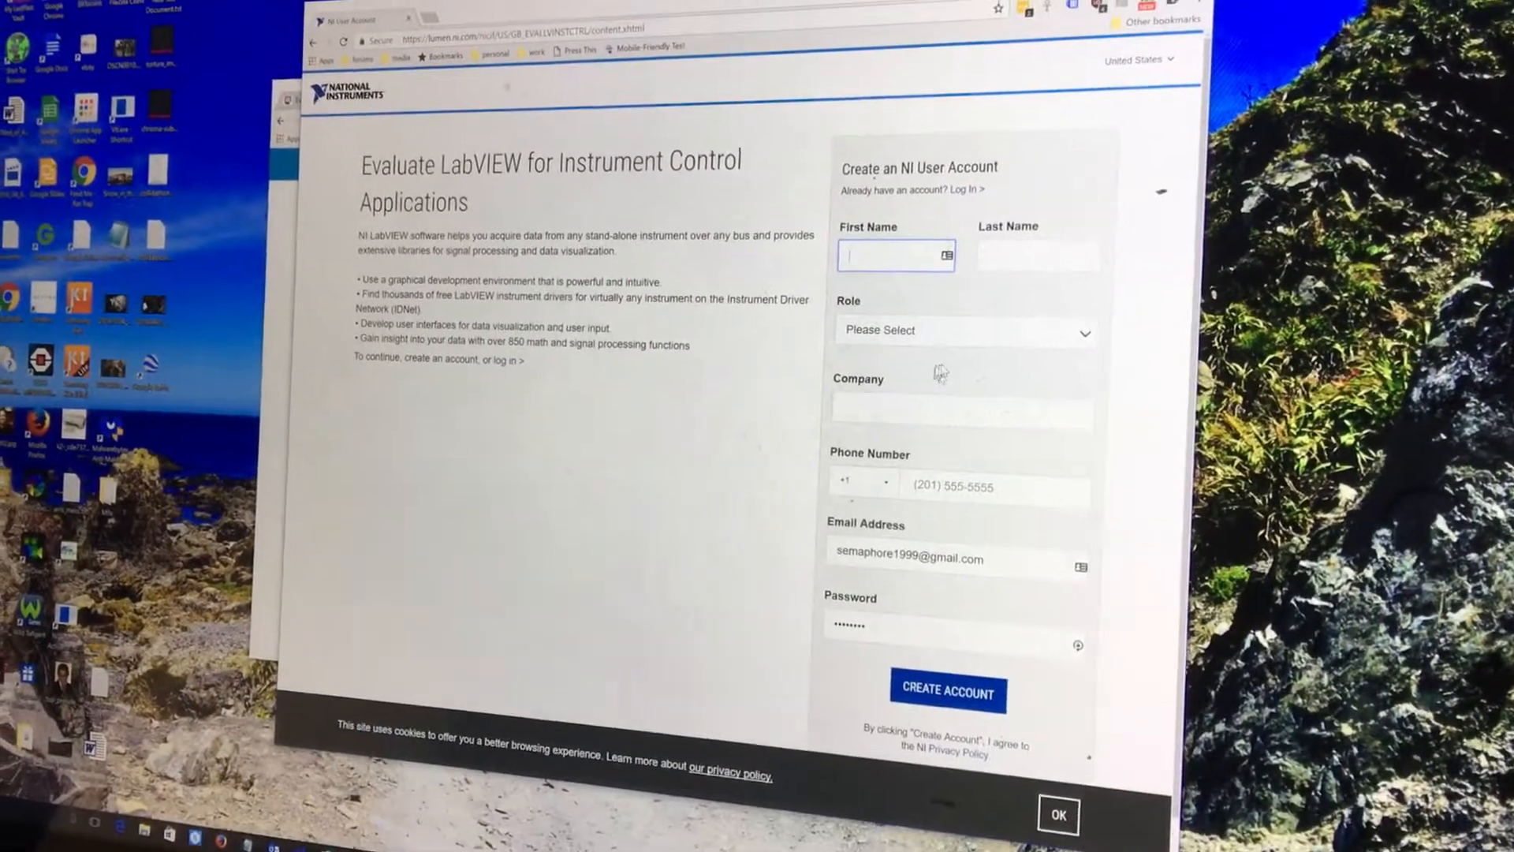
Step: Leave the Create an NI User Account form for the existing-account log-in page
scroll("down", 3)
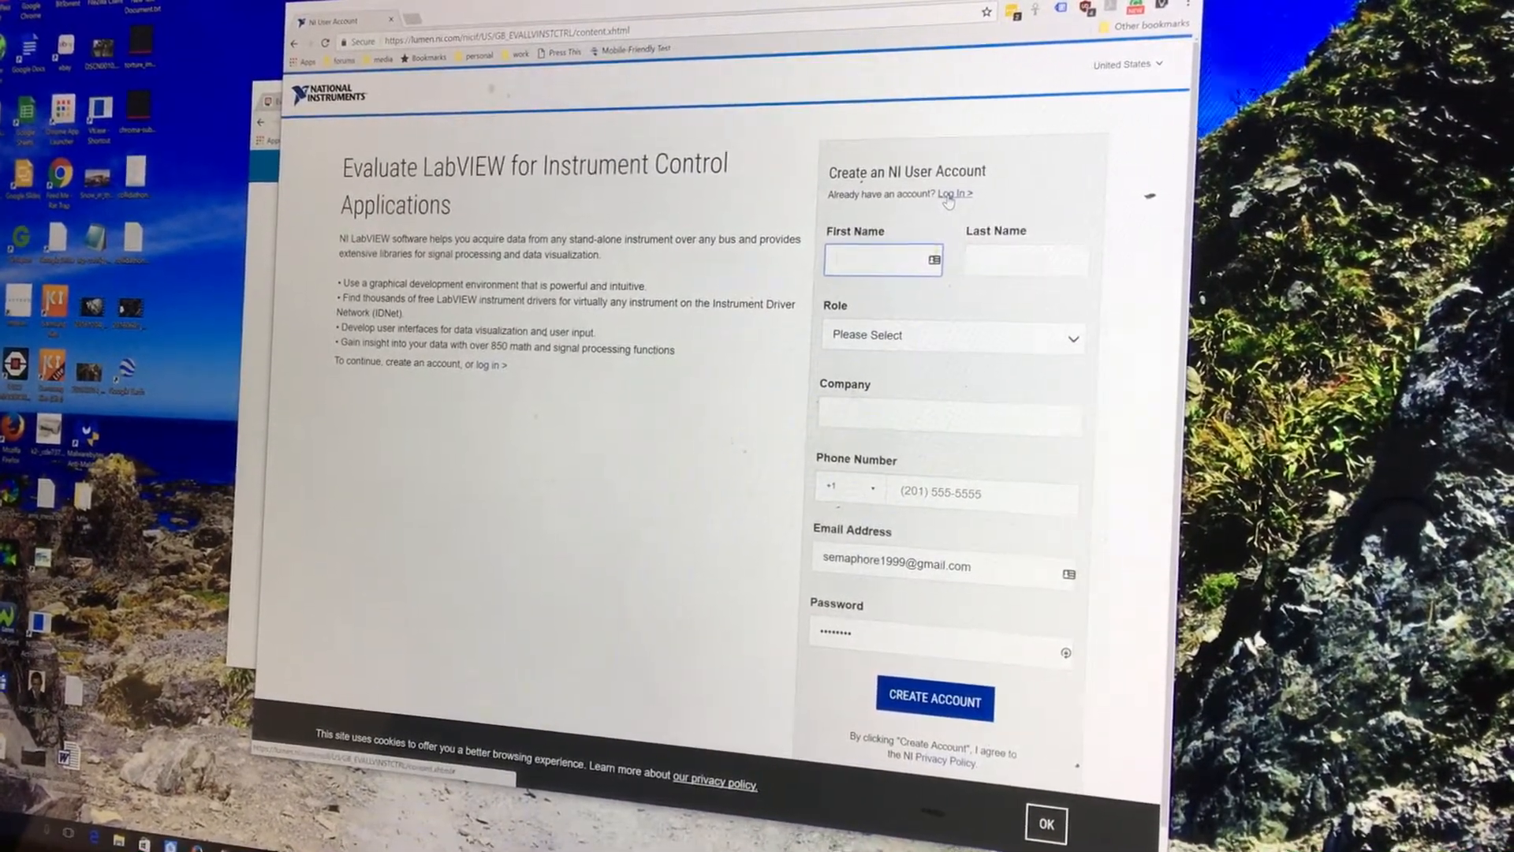
left_click(953, 194)
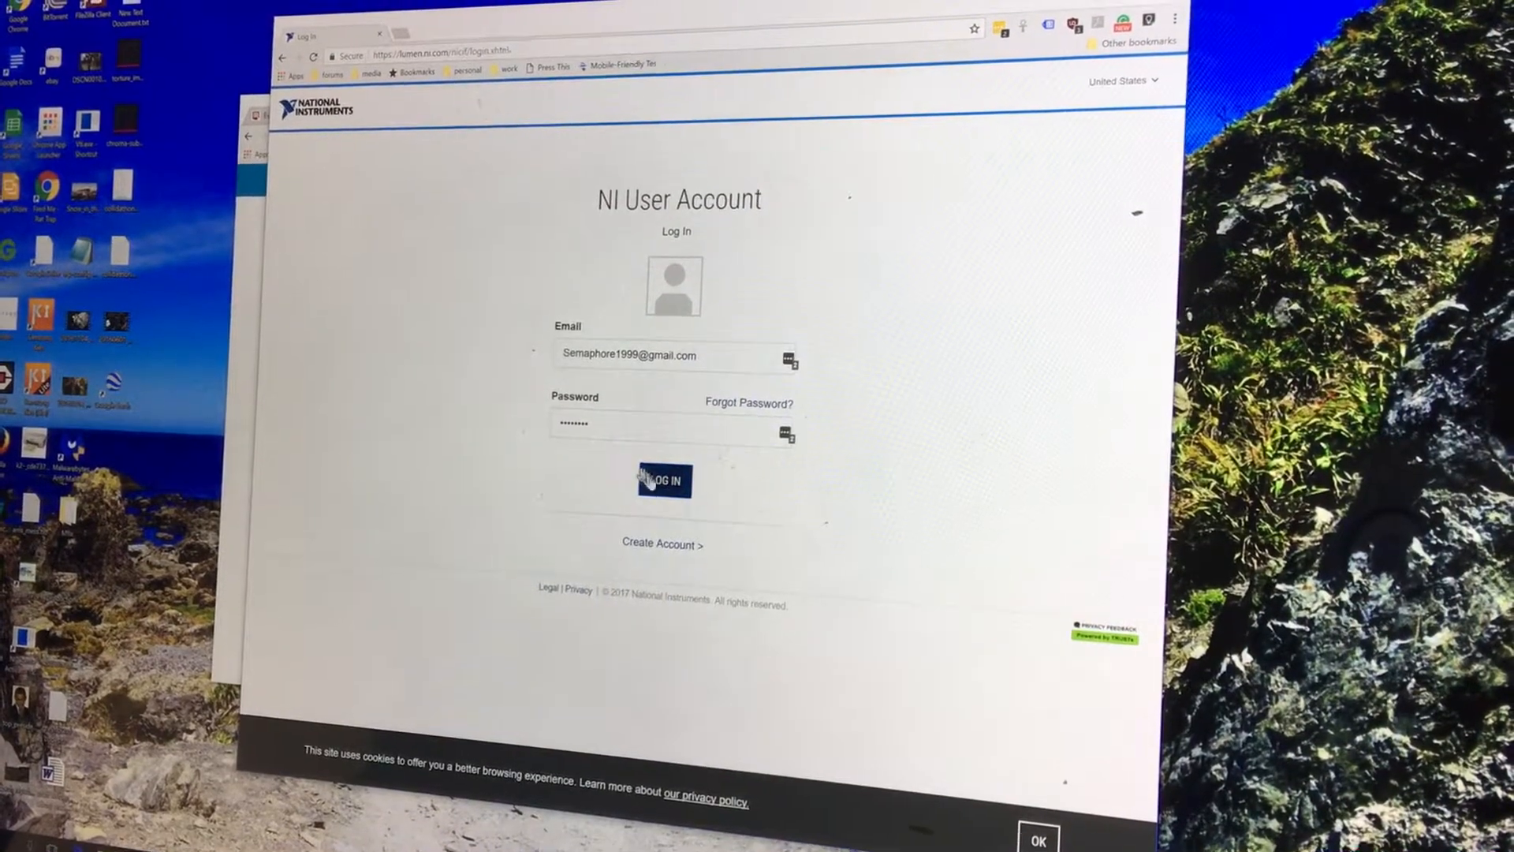
Step: Log in to the NI account and land on the Evaluate LabVIEW 32-bit download page
left_click(664, 481)
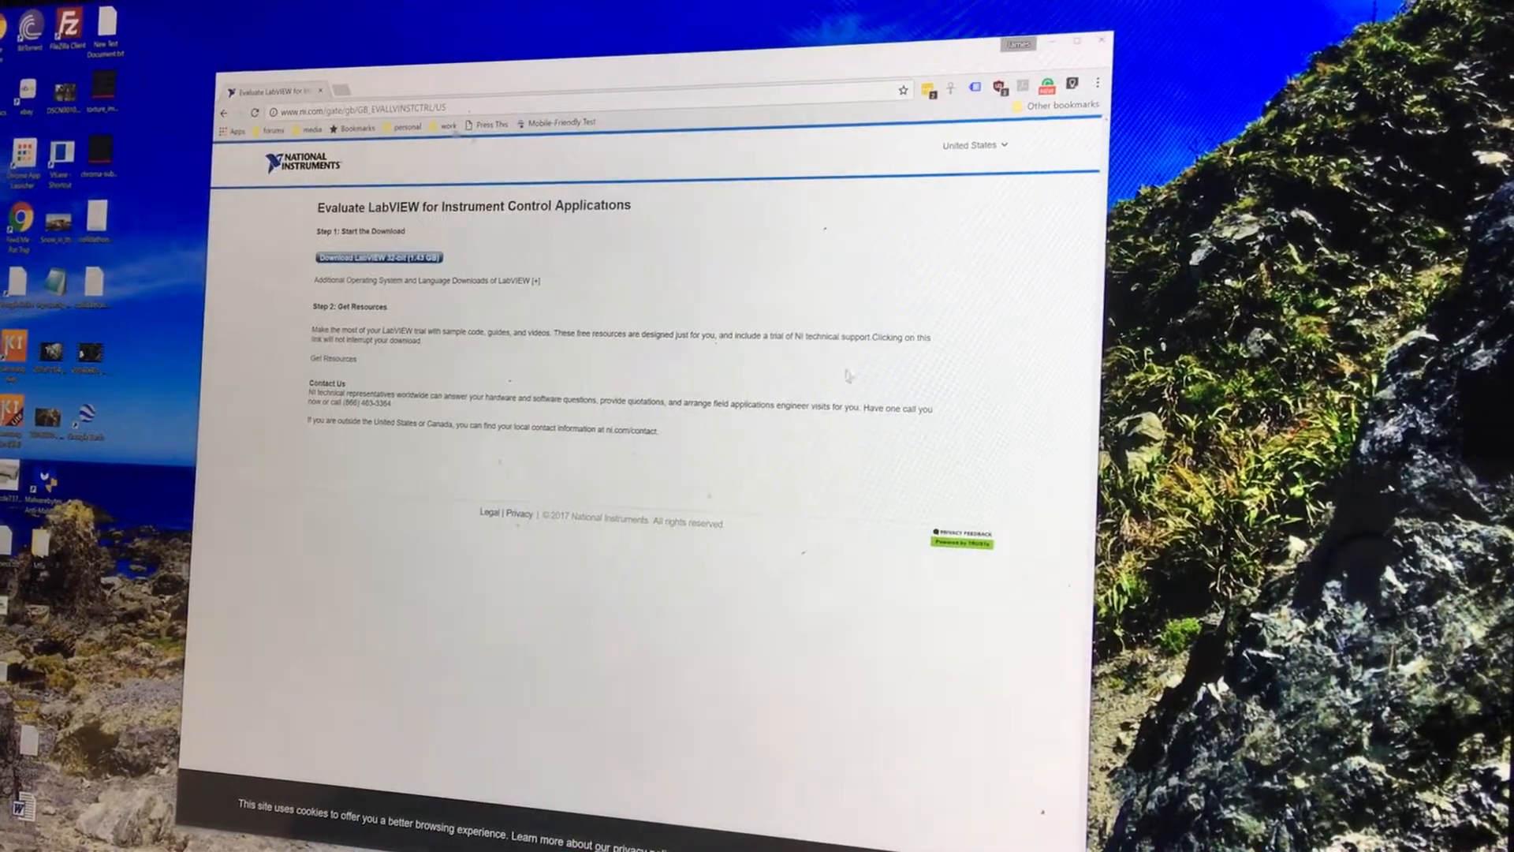
left_click(381, 257)
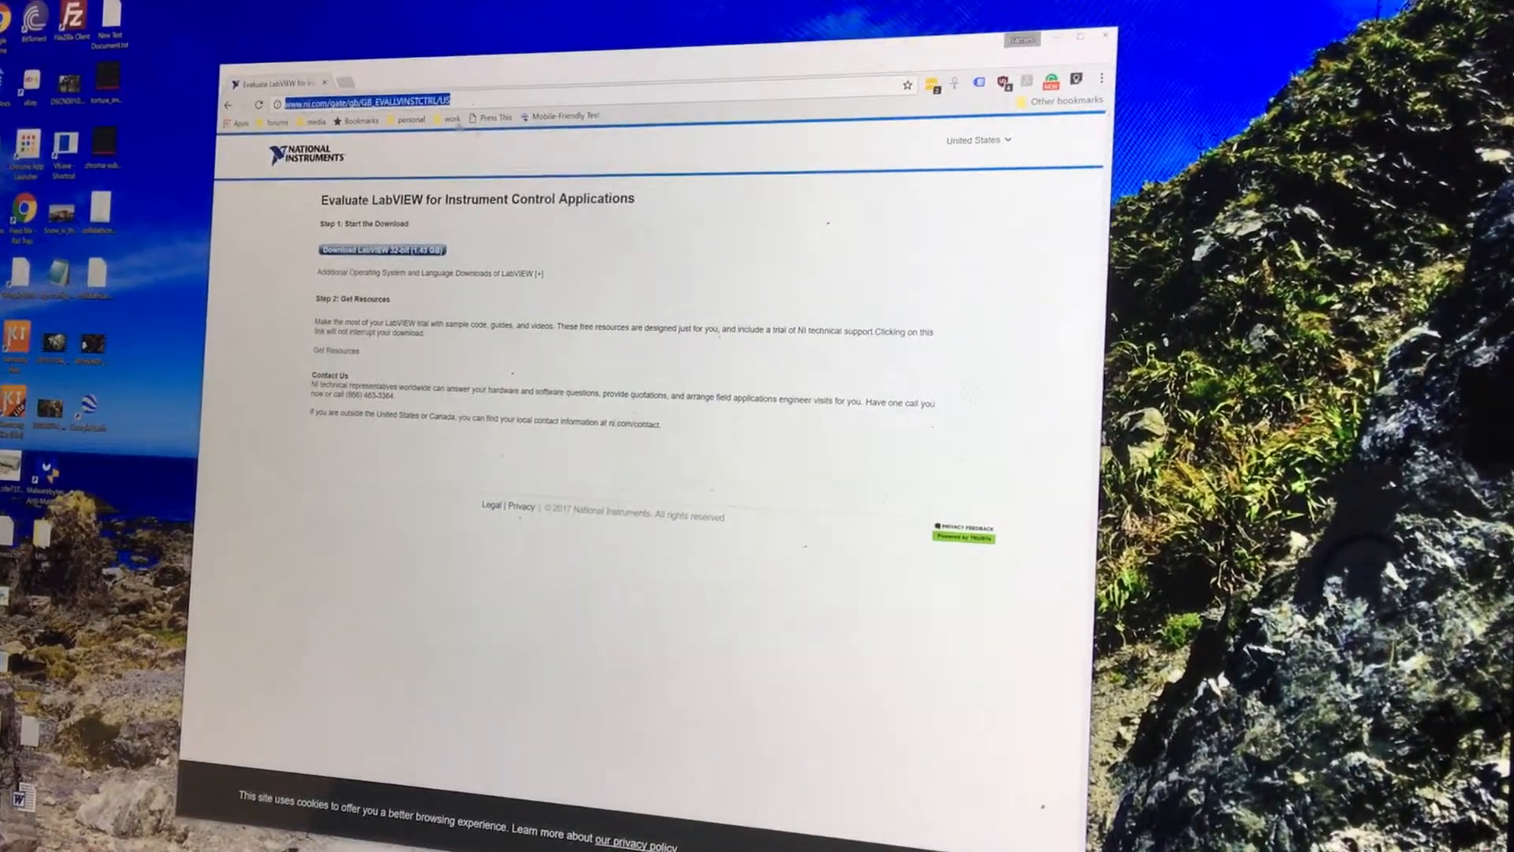
Step: Go to ni.com and search the site for 'device drivers'
left_click(368, 106)
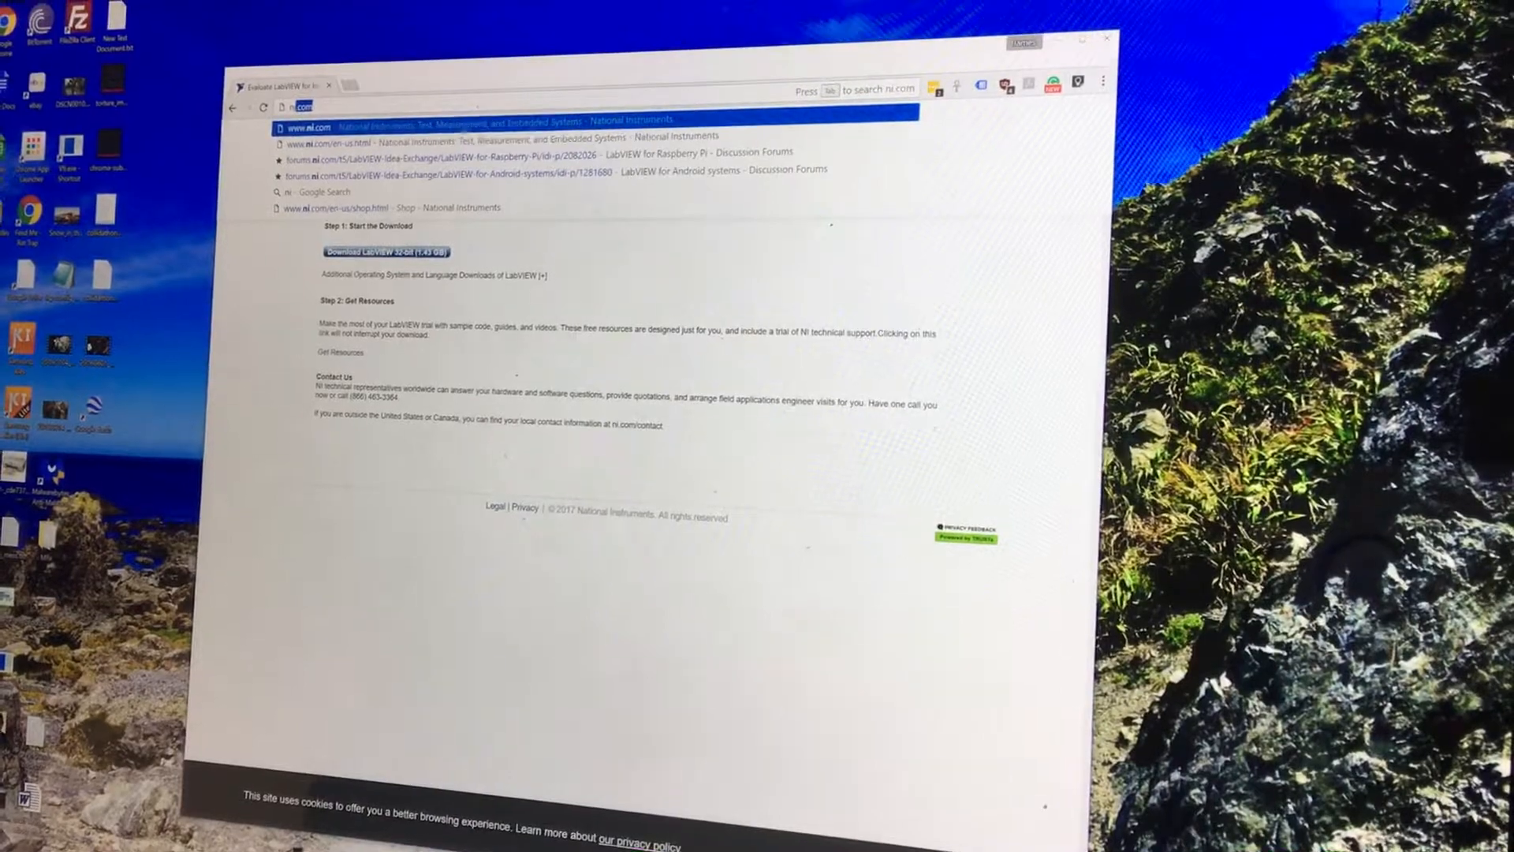
left_click(309, 126)
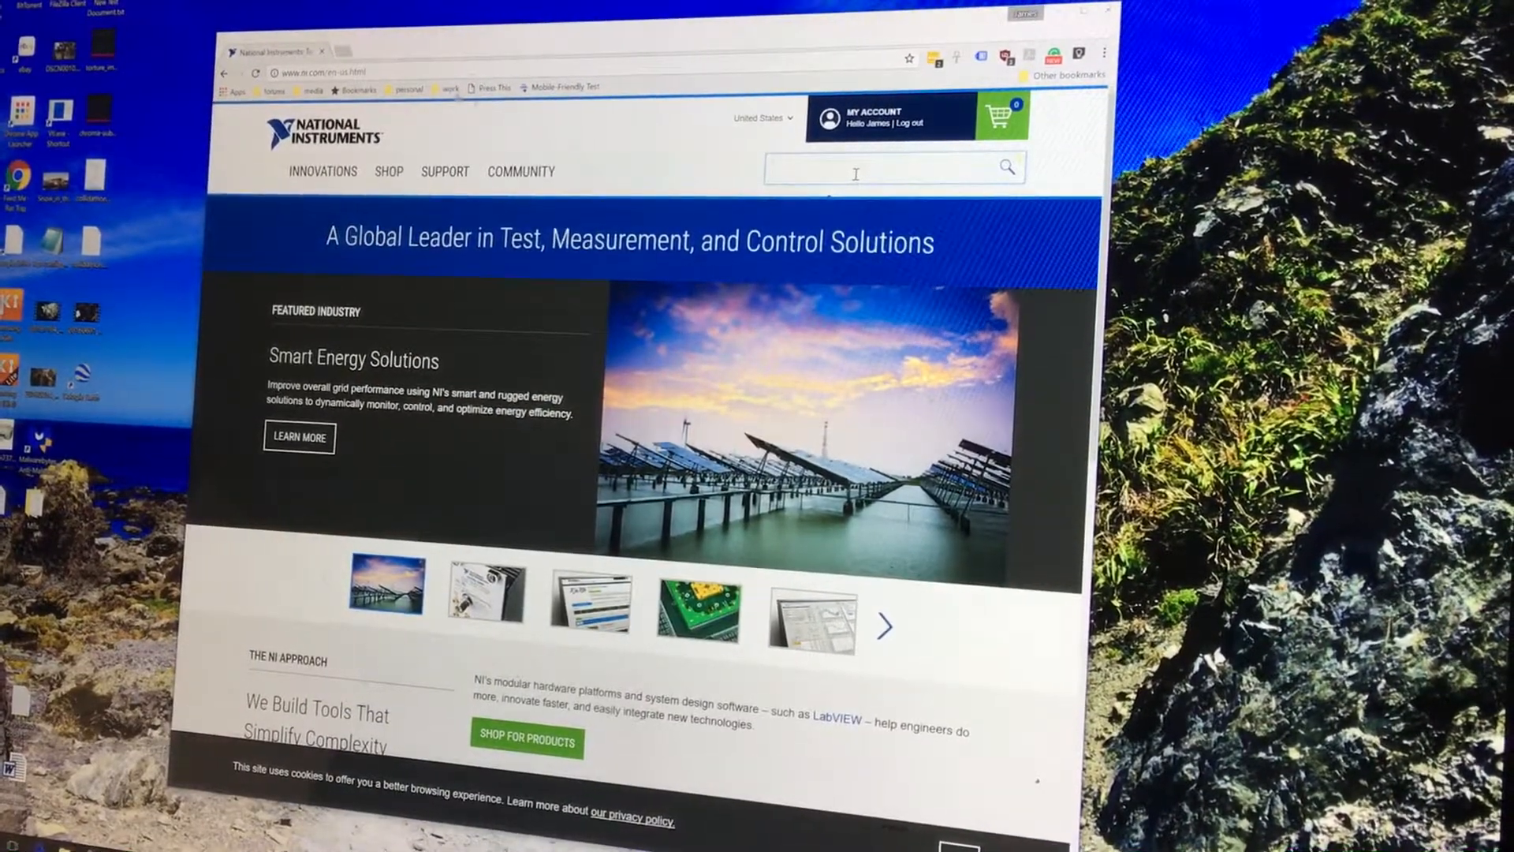
type("device drivers")
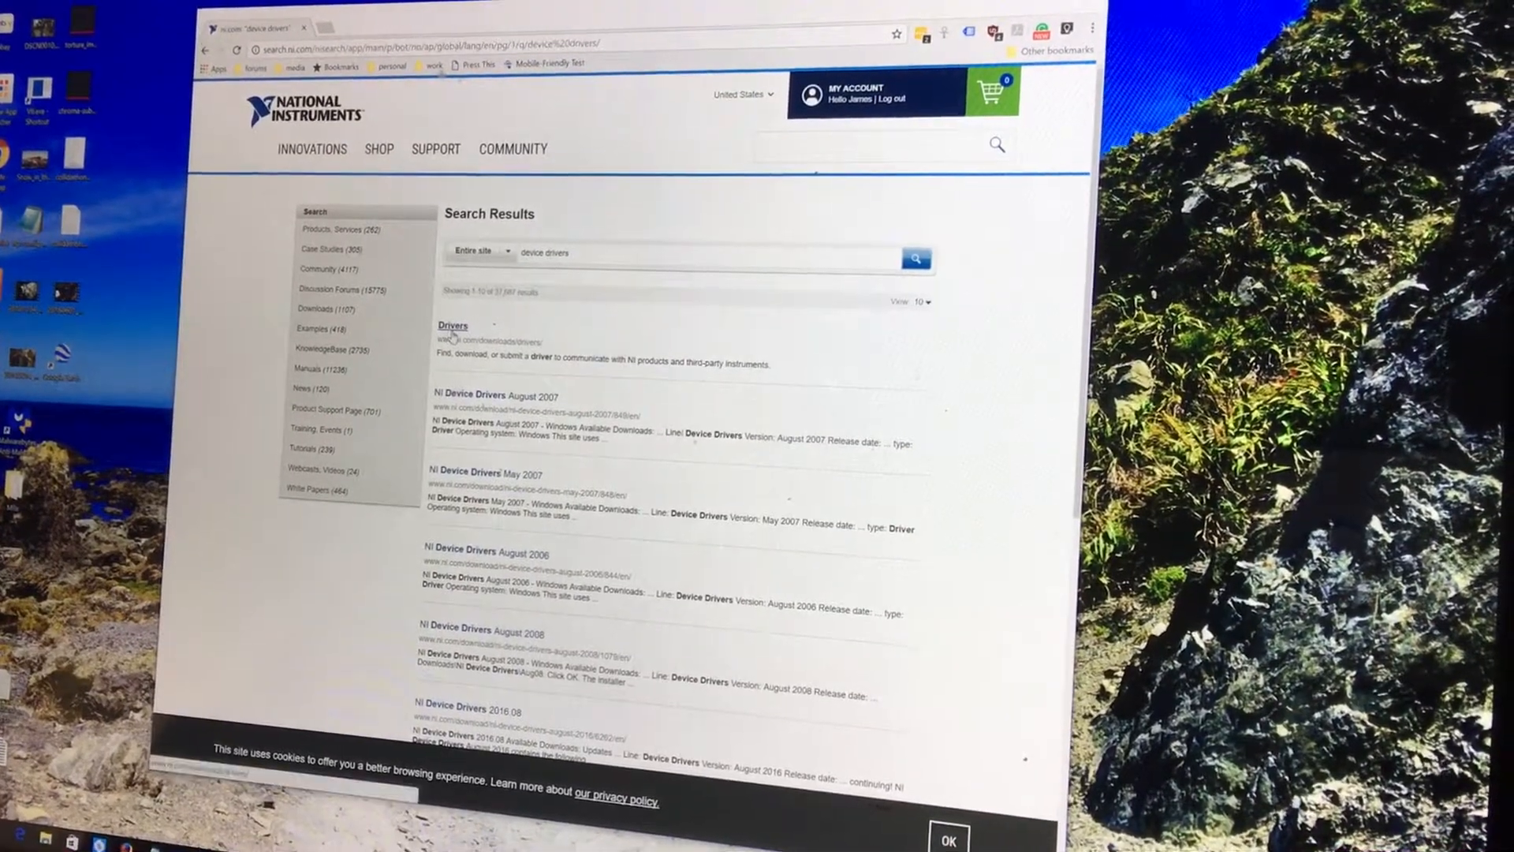
Step: From the Drivers results, start the NI Device Drivers 2016.08 download
left_click(453, 324)
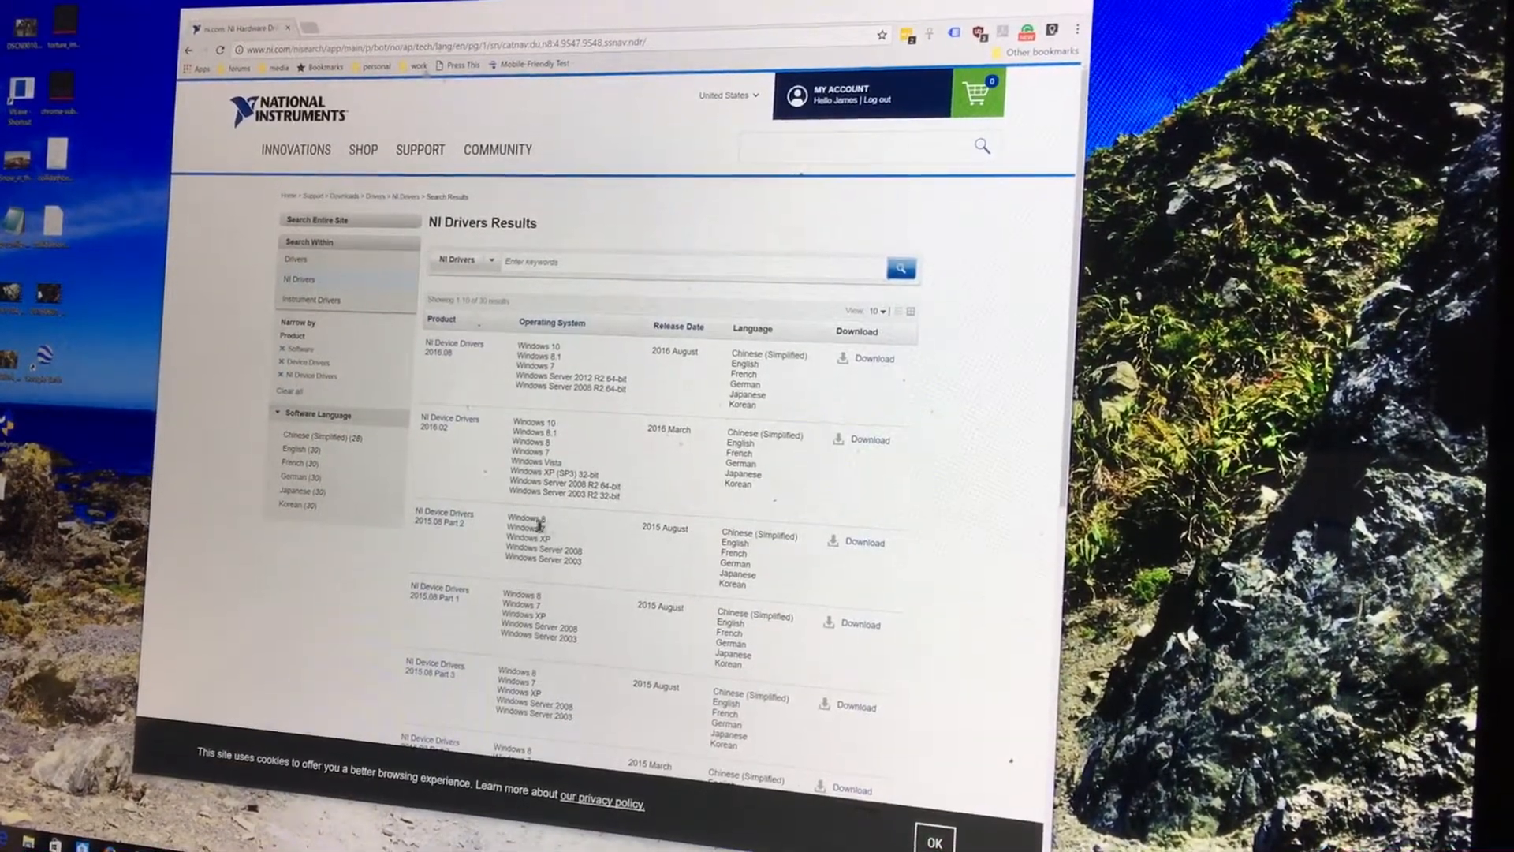
scroll("down", 3)
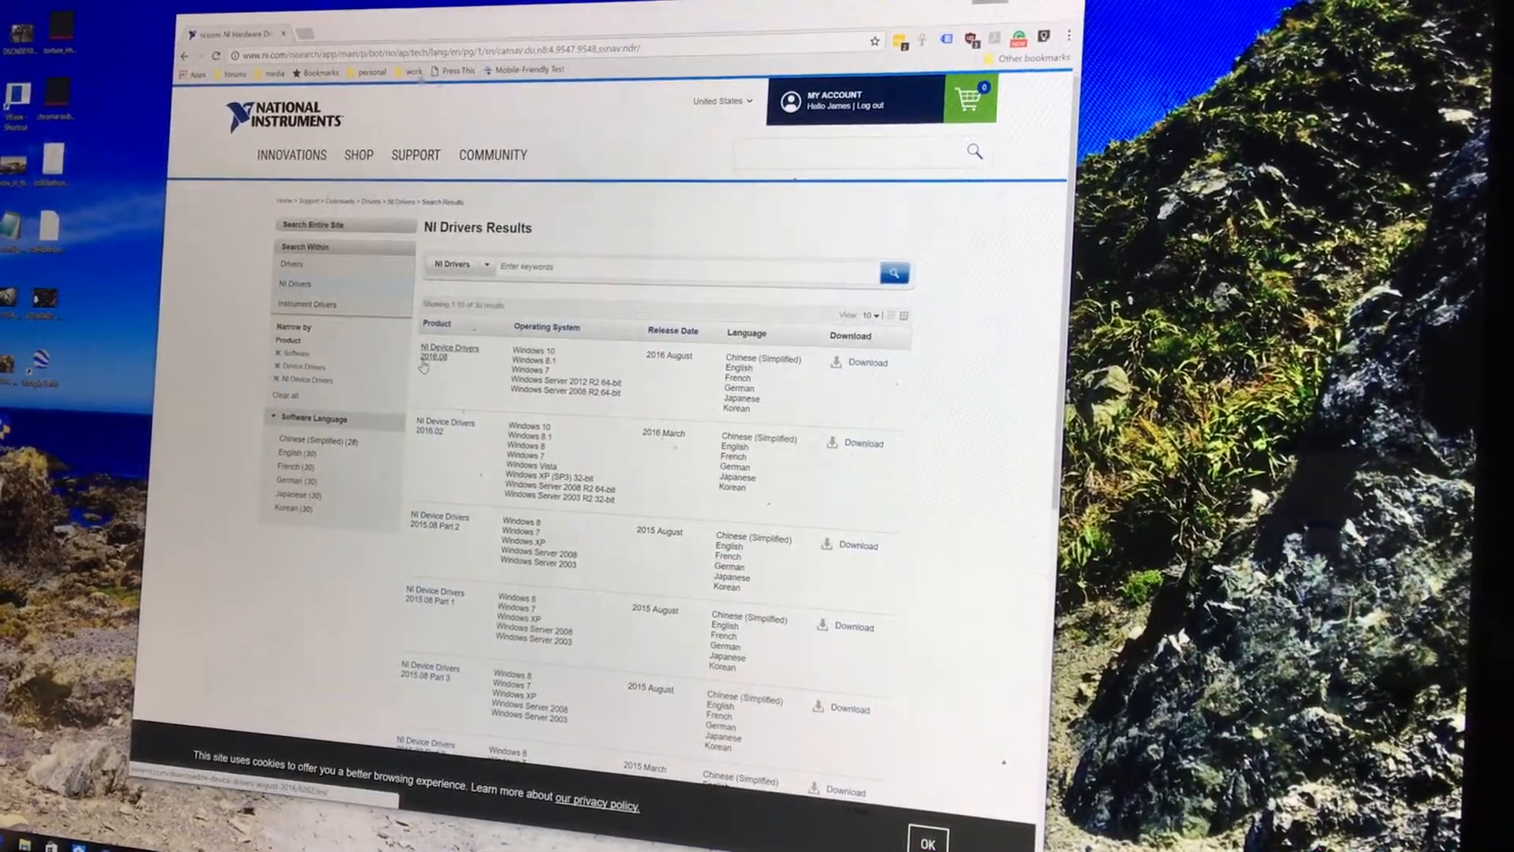
left_click(866, 363)
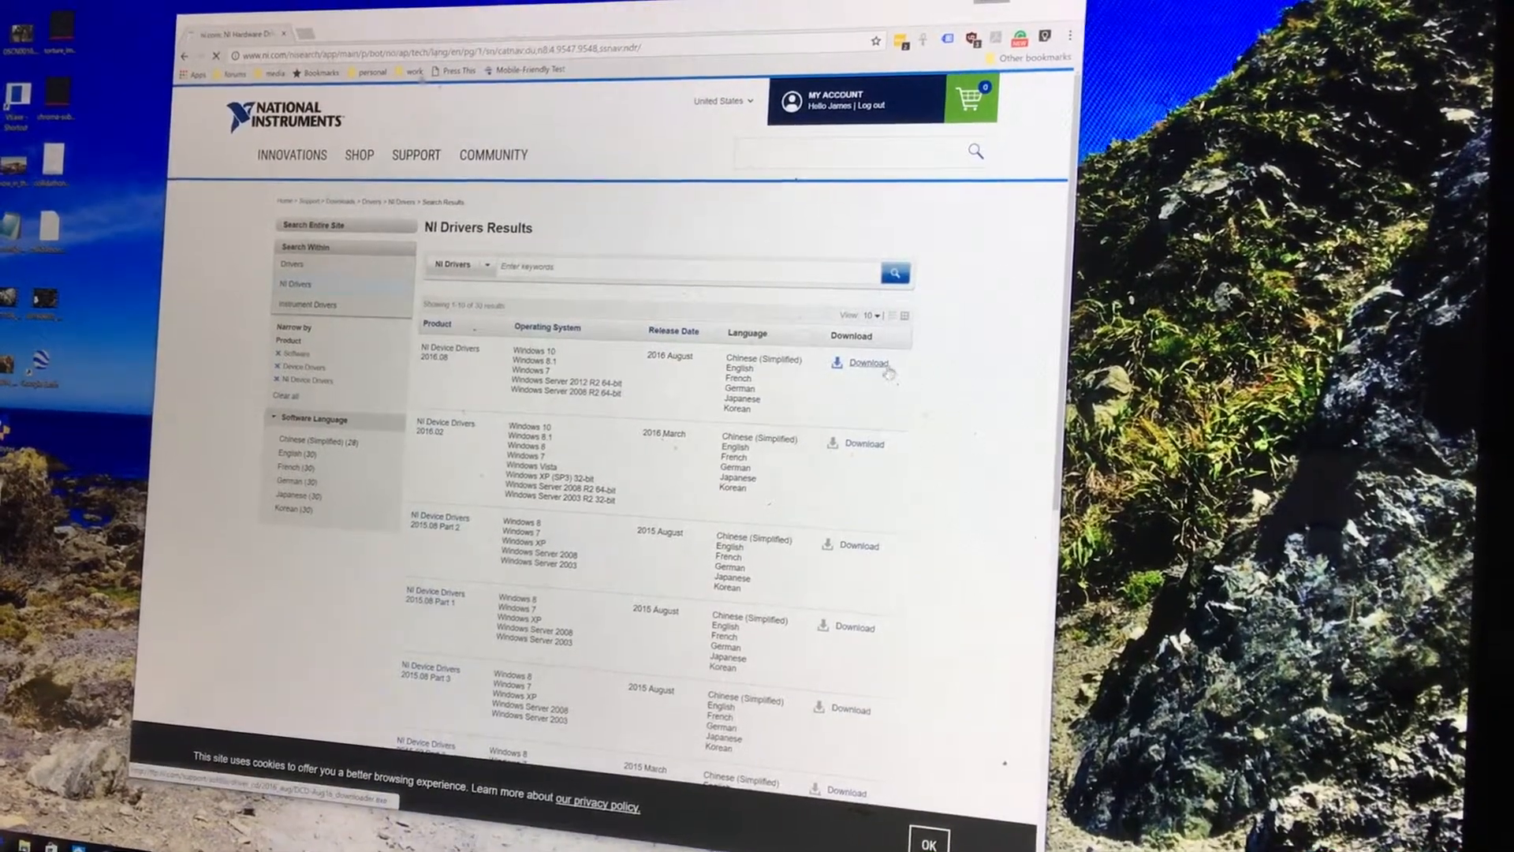
left_click(866, 363)
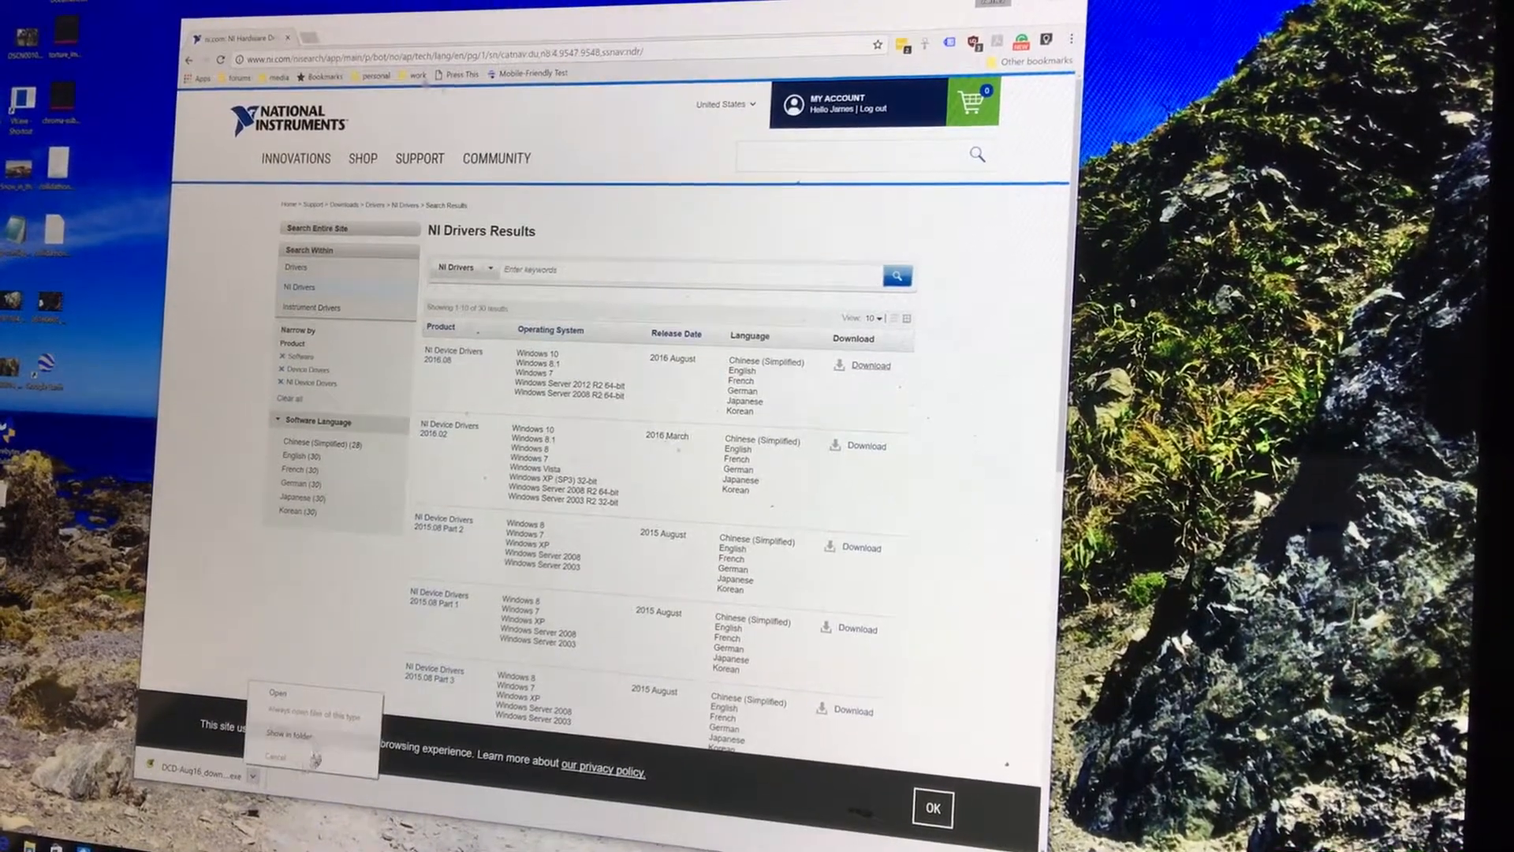
Step: Show the downloaded NI Device Drivers installer in the Downloads folder
left_click(286, 735)
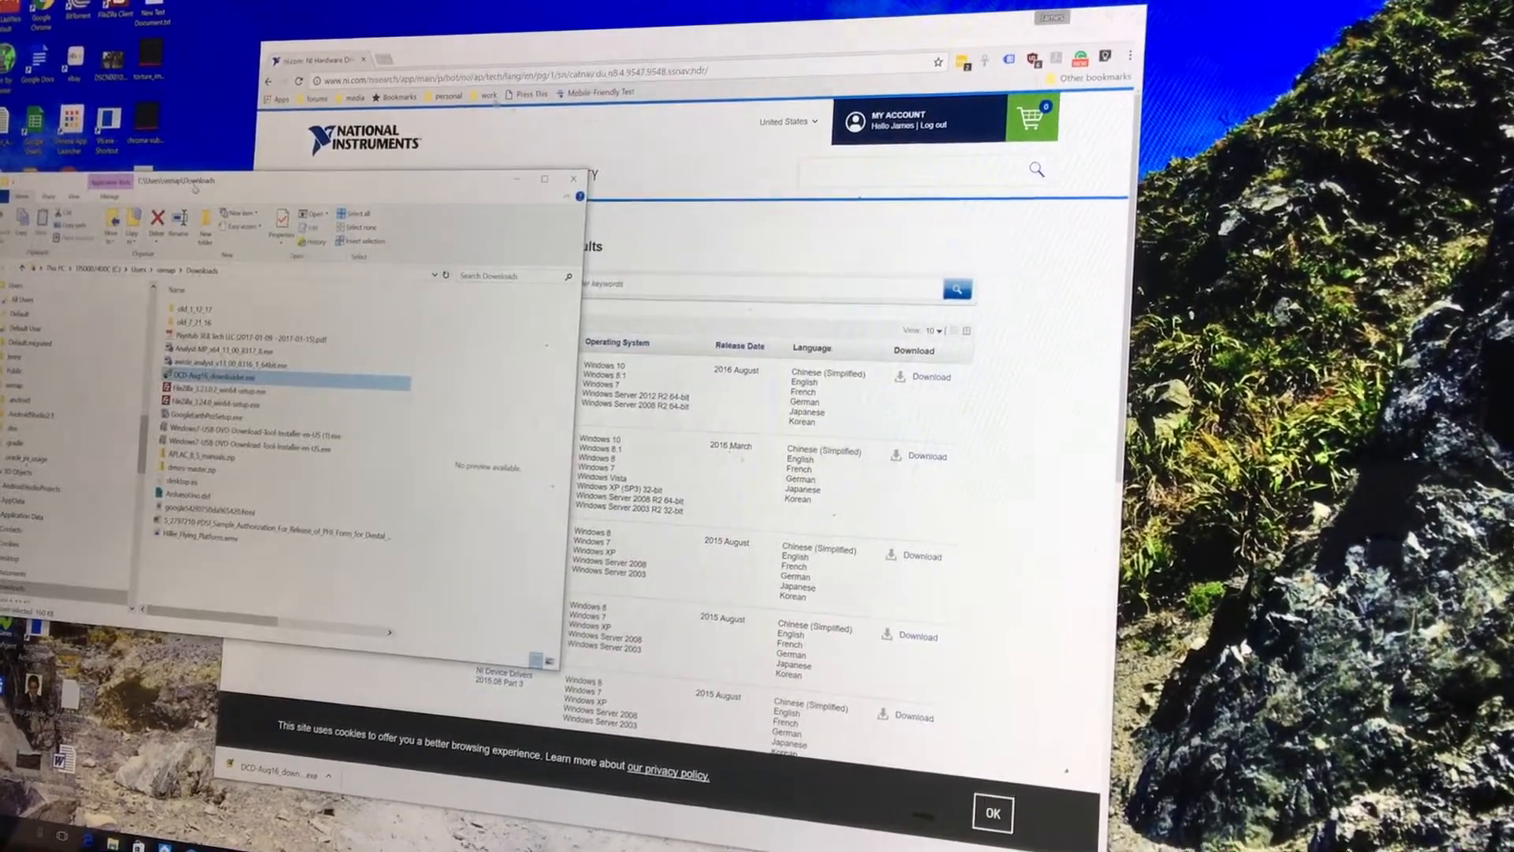
mouse_move(204, 390)
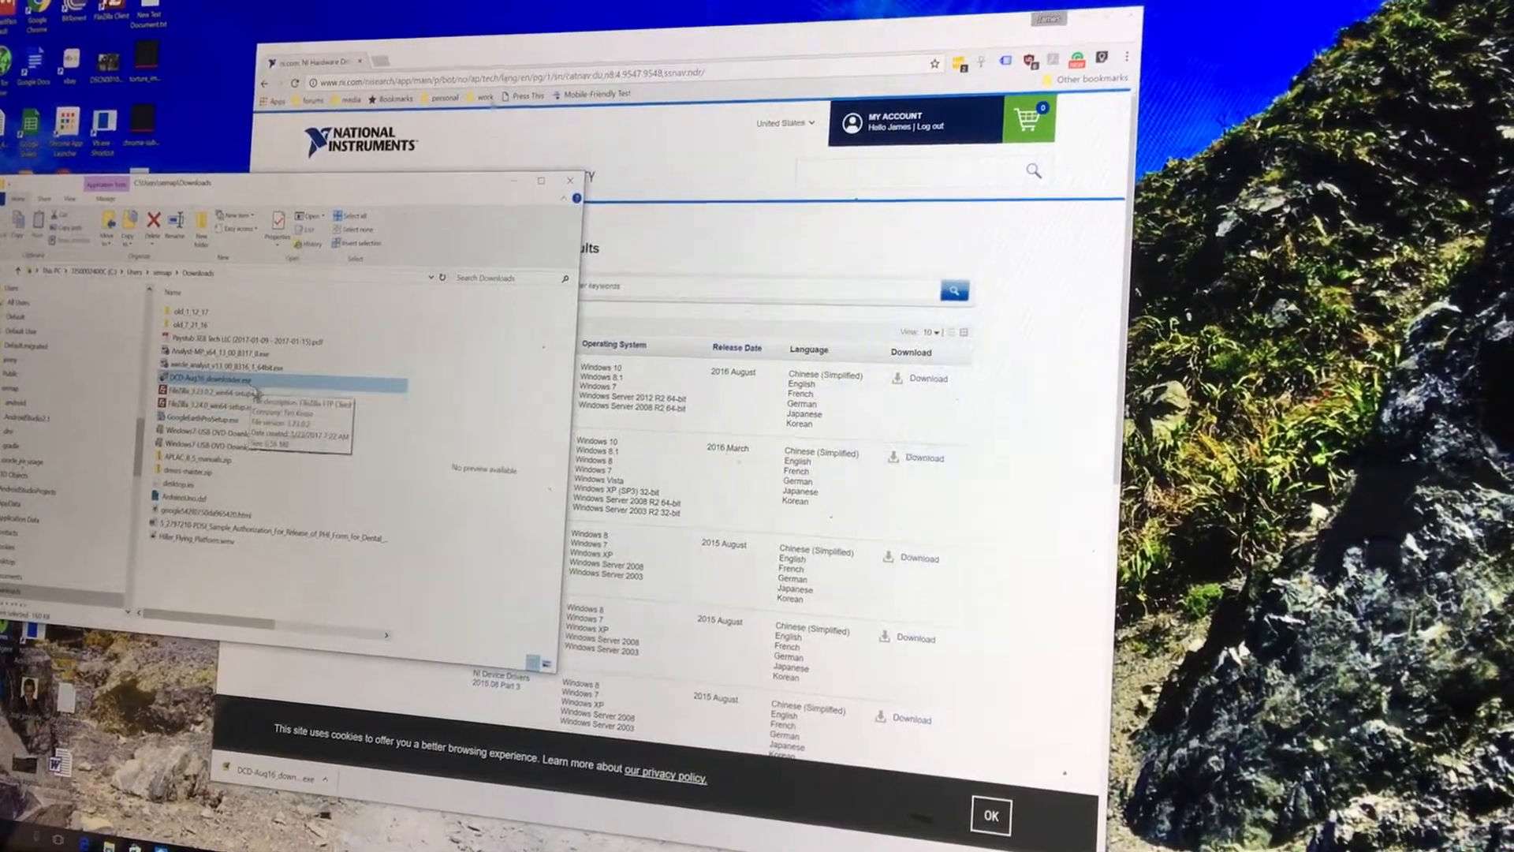